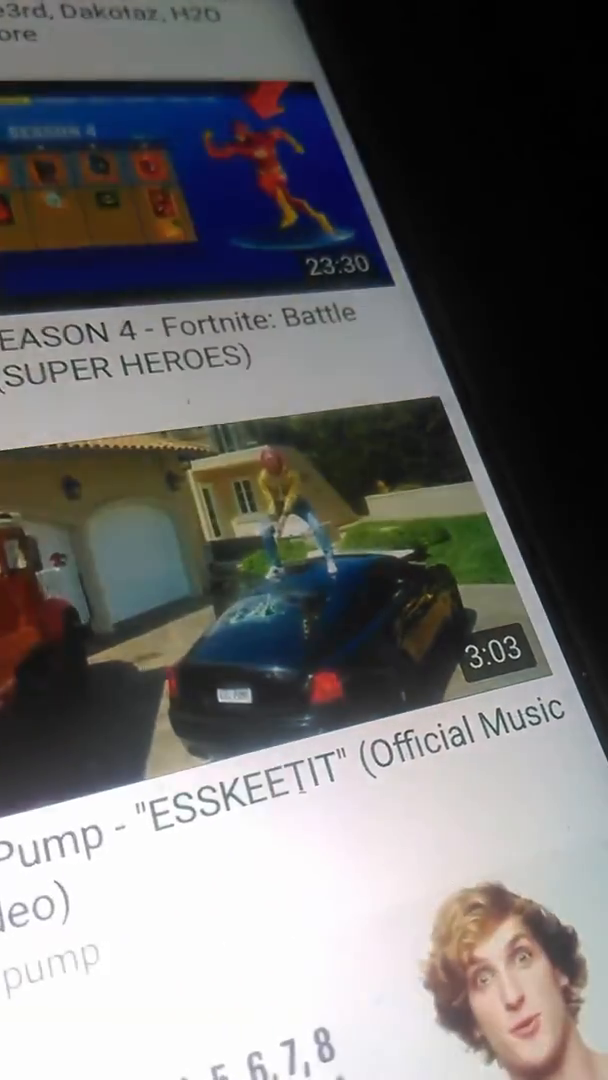
scroll(up, 3)
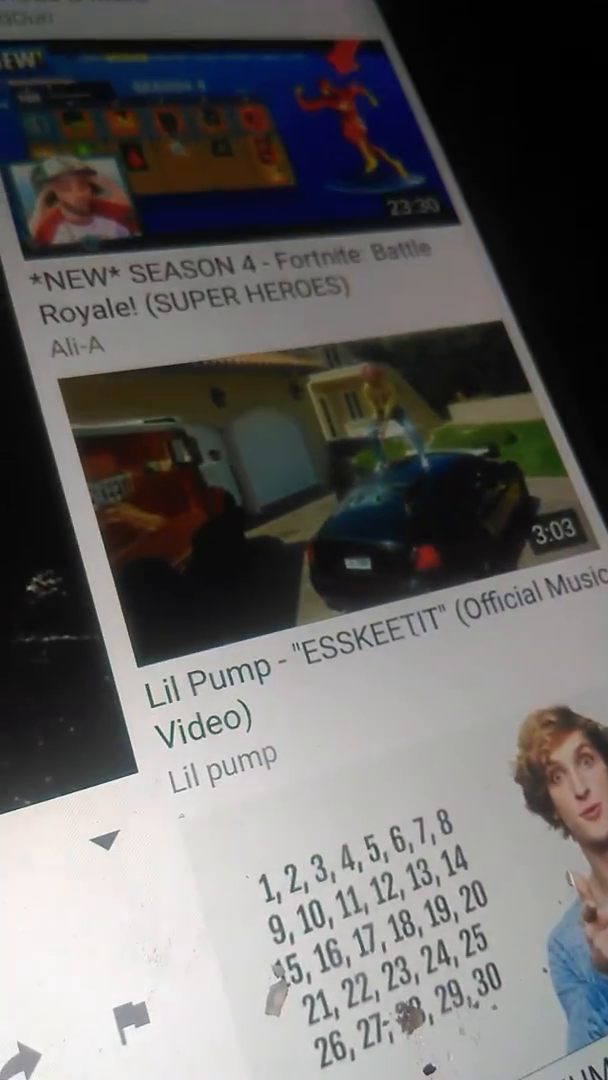
scroll(up, 3)
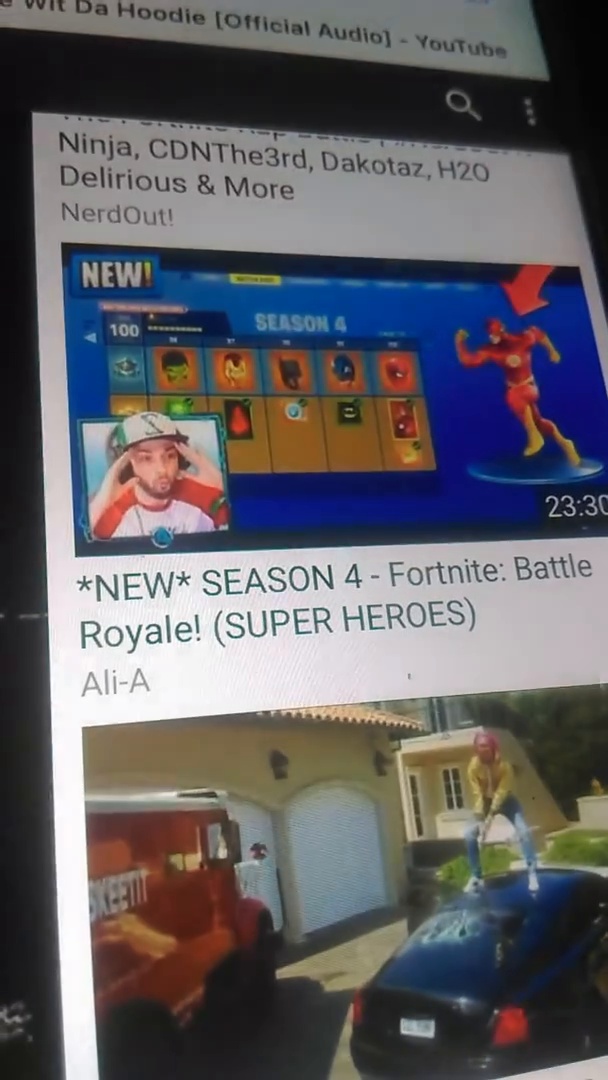